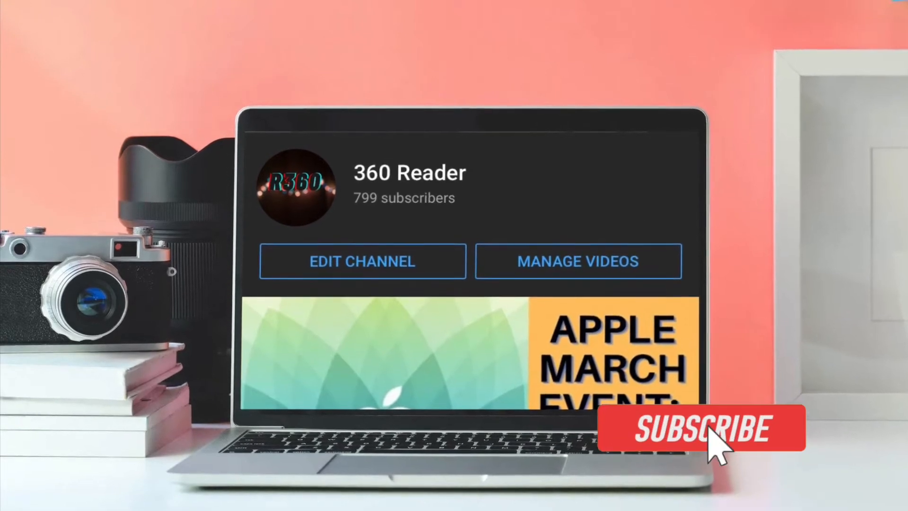
Step: Launch Settings from the Utilities folder and open the Apple MagSafe Charger details (model A2140, firmware 174.0.0.0)
{"action": "left_click", "coordinate": [701, 428]}
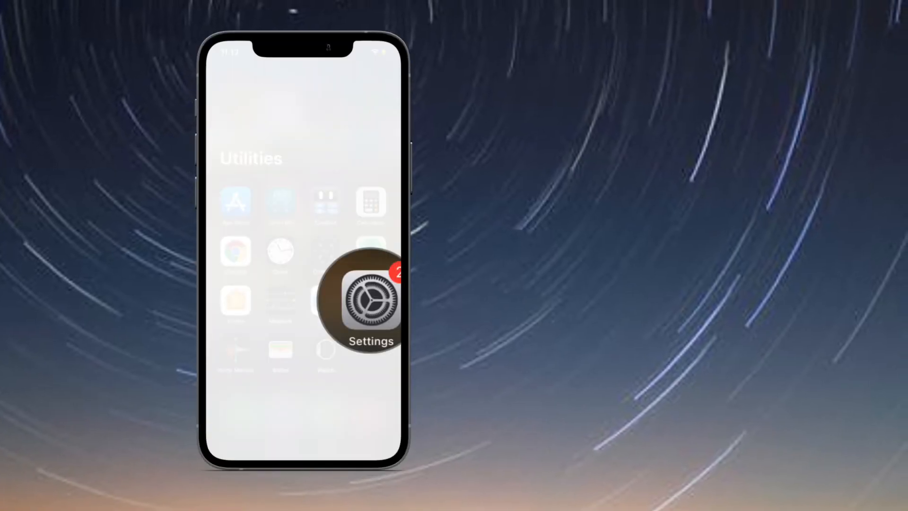
{"action": "left_click", "coordinate": [367, 301]}
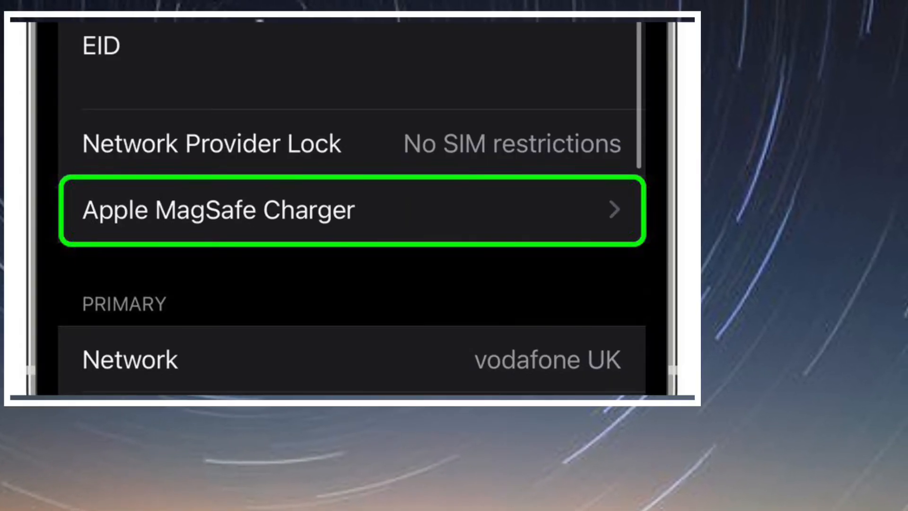
{"action": "left_click", "coordinate": [348, 209]}
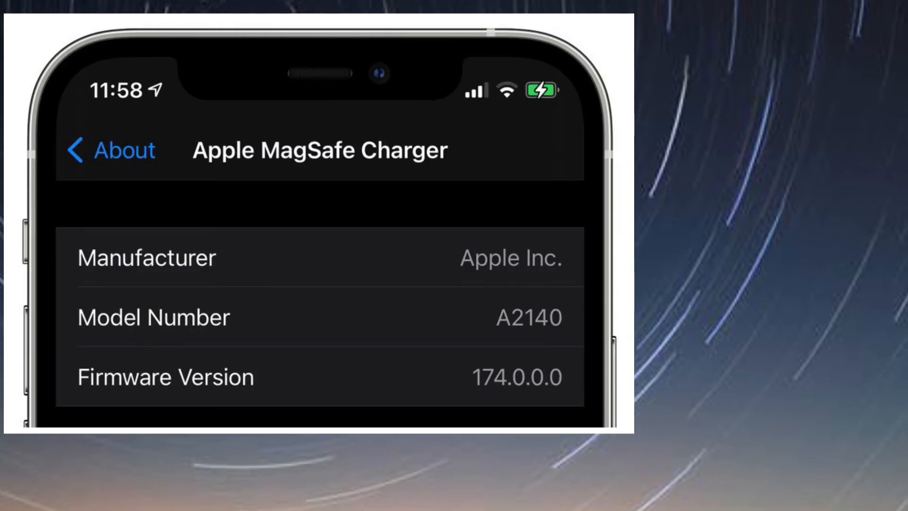